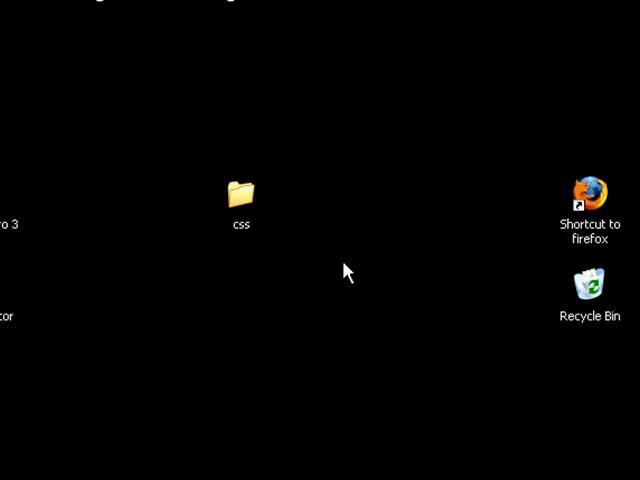
Open index.html from the desktop css folder with TopStyle
double_click(241, 190)
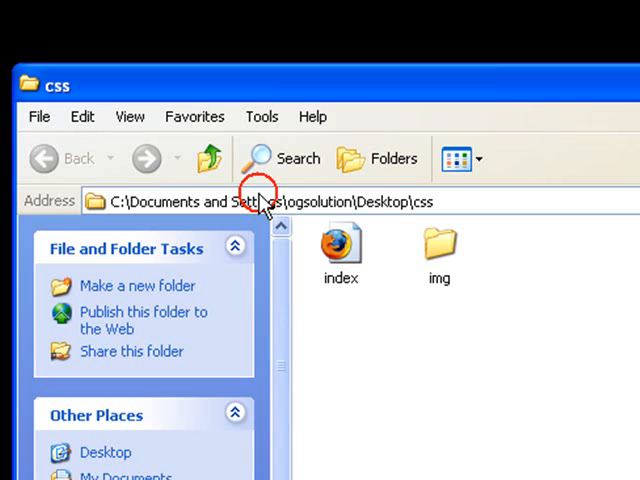
mouse_move(343, 247)
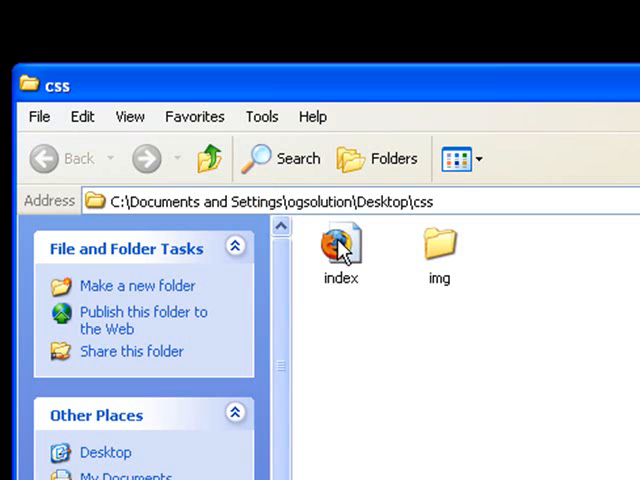
right_click(340, 245)
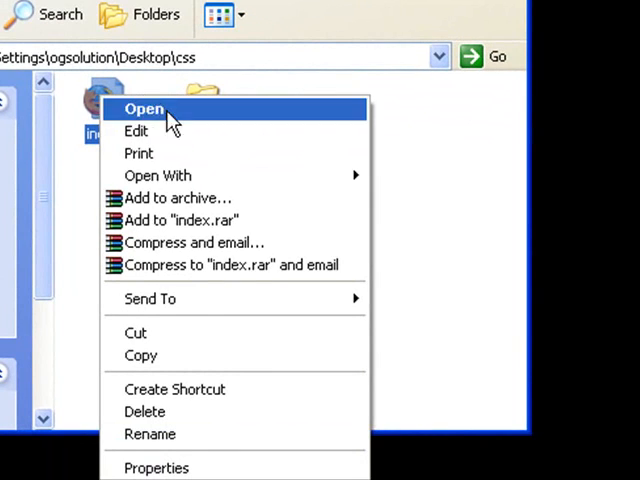
mouse_move(157, 175)
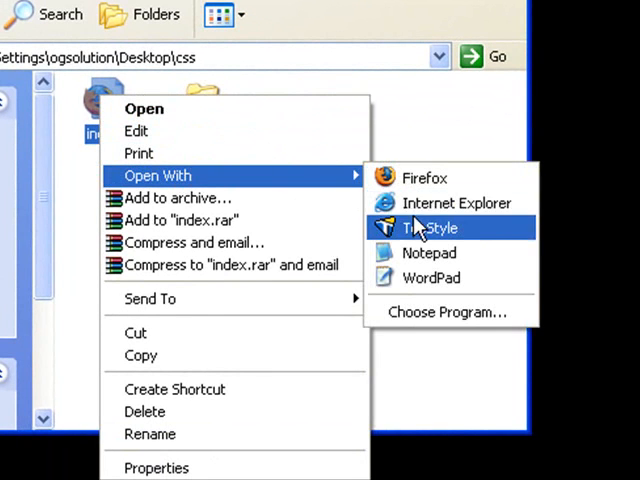
left_click(431, 227)
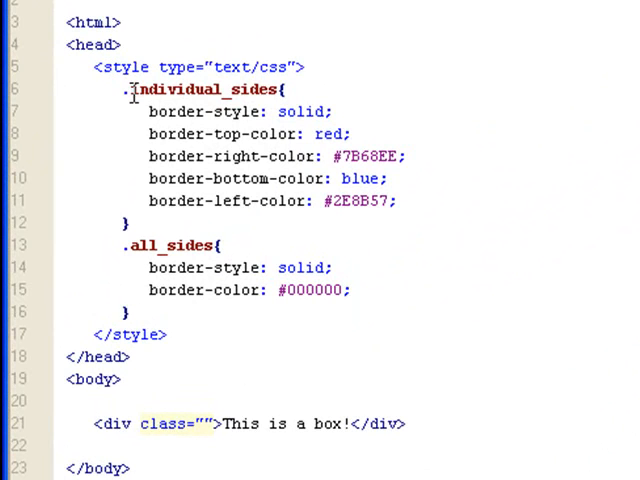
mouse_move(133, 267)
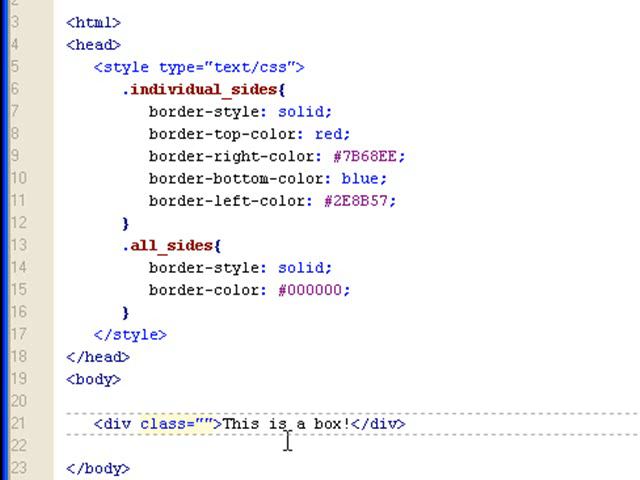
left_click(201, 424)
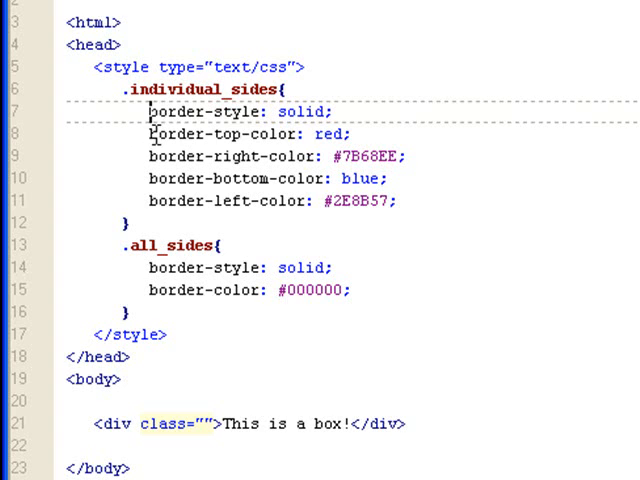
mouse_move(214, 134)
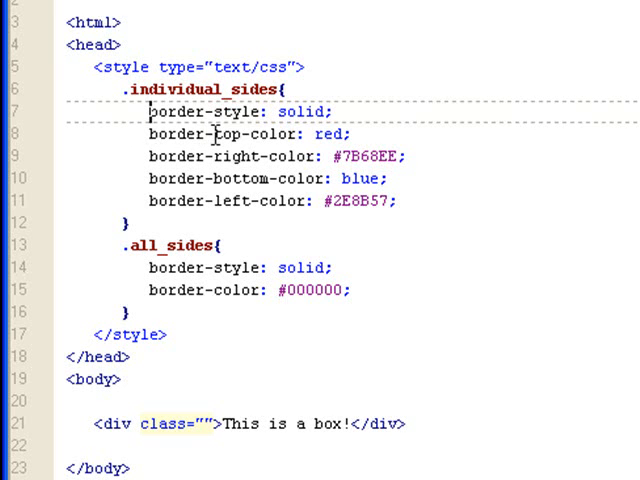
mouse_move(237, 135)
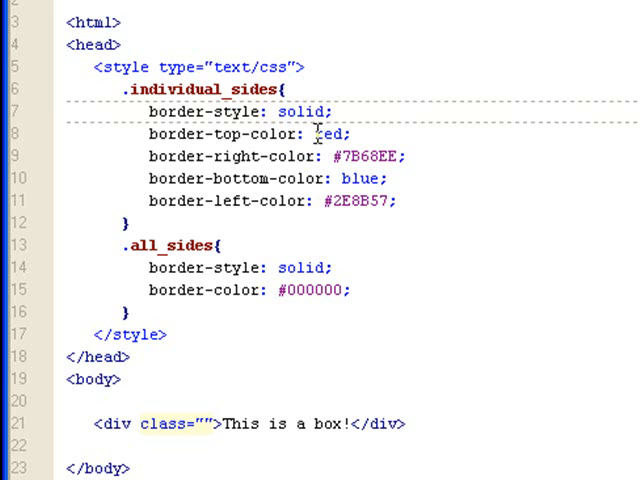
double_click(334, 133)
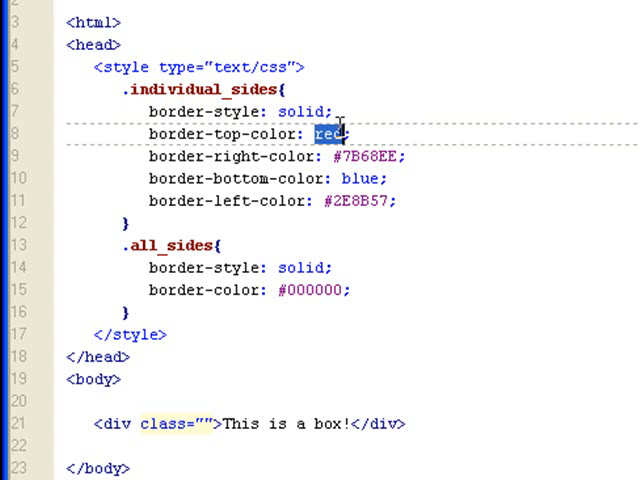
mouse_move(356, 130)
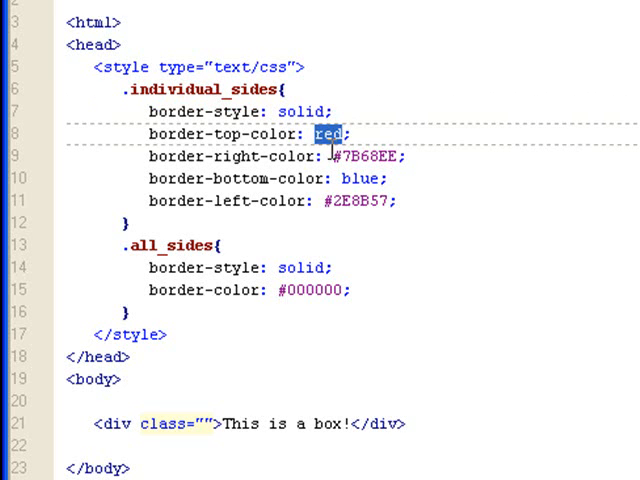
double_click(371, 156)
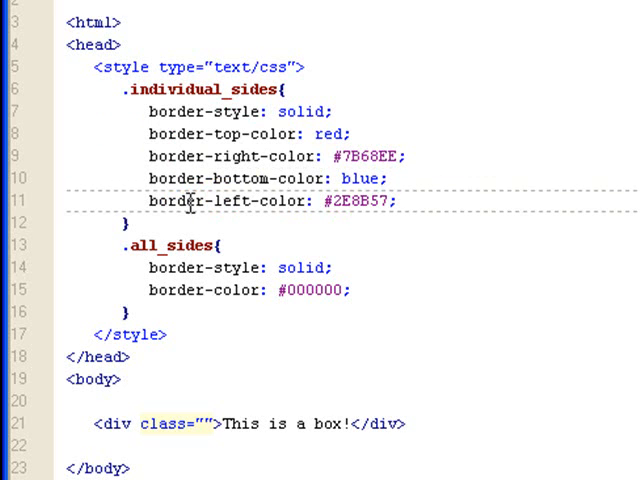
mouse_move(295, 197)
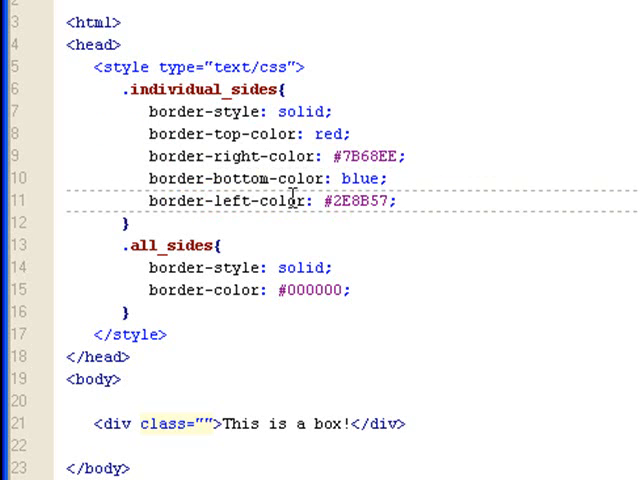
mouse_move(330, 140)
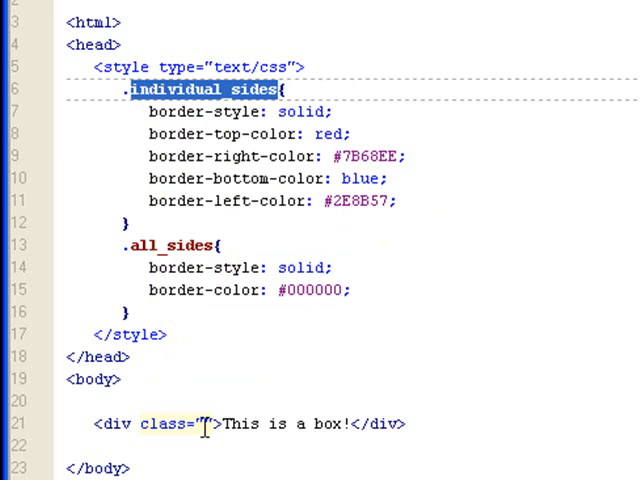
Give the 'This is a box!' div the class individual_sides
type("i")
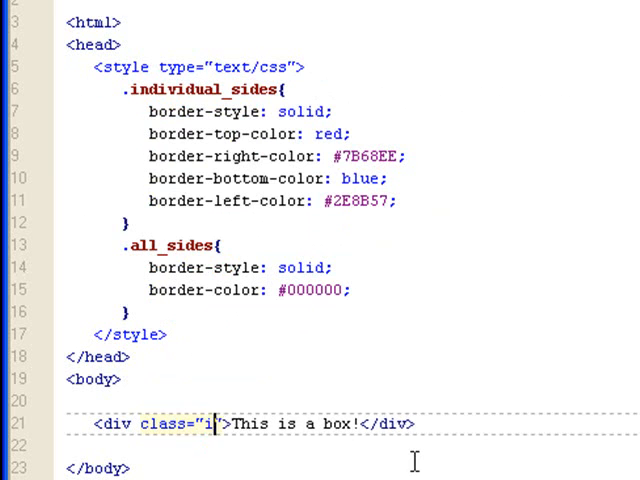
type("ndi")
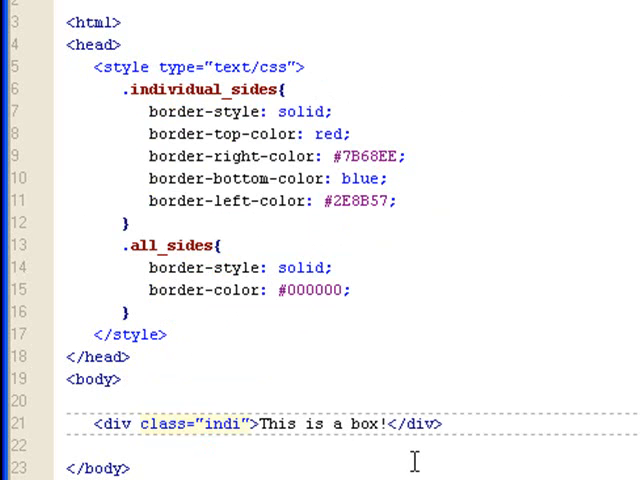
type("vidual")
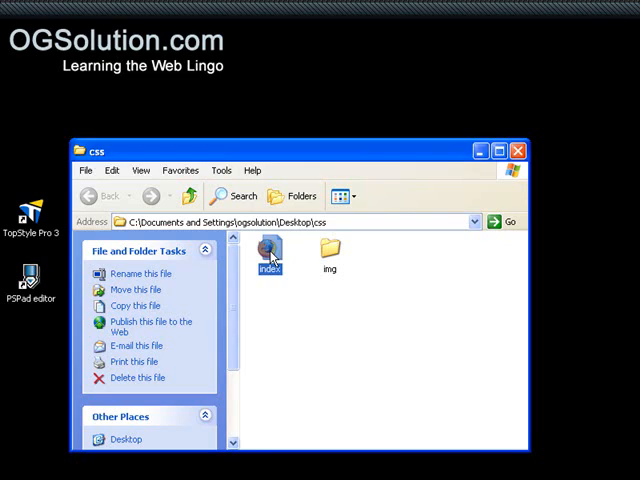
Preview index.html in Firefox showing red top and blue bottom borders, then reopen index
double_click(266, 250)
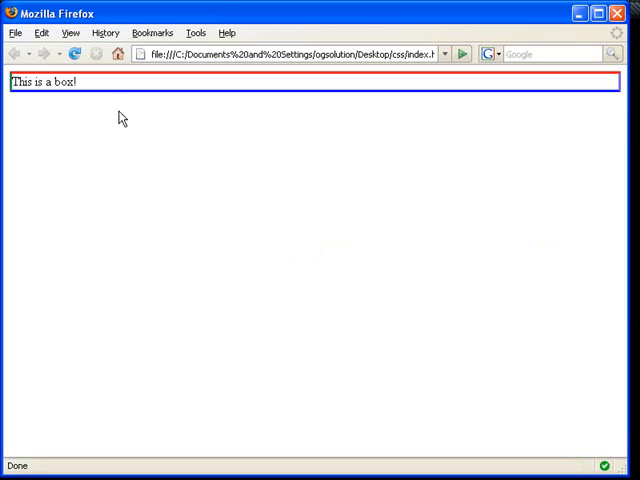
mouse_move(132, 87)
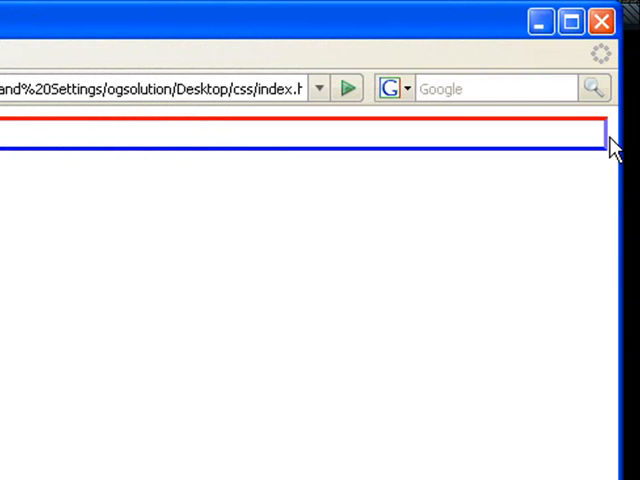
mouse_move(248, 166)
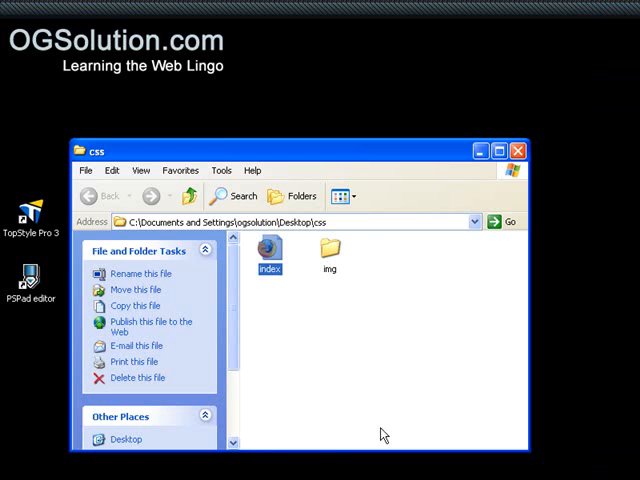
double_click(267, 252)
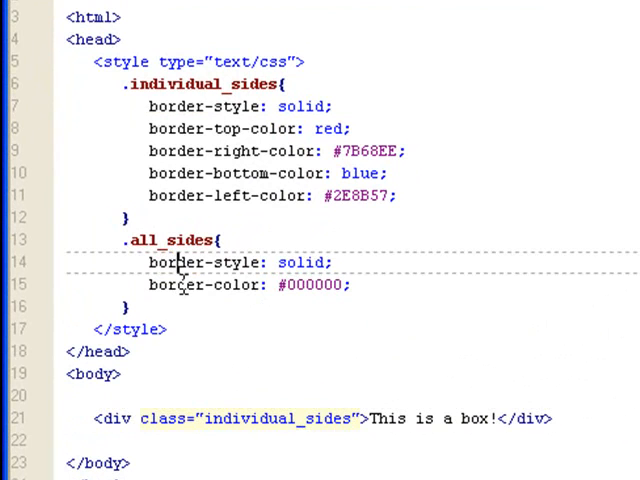
Add a space after #000000 in the .all_sides border-color declaration
double_click(203, 287)
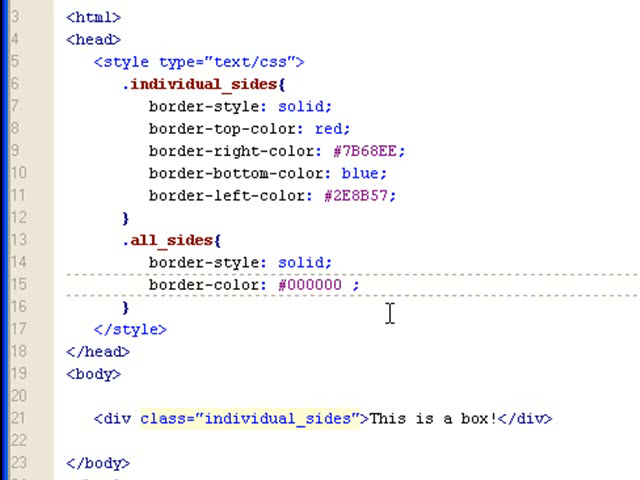
Extend .all_sides border-color to '#000000 red #2E8B57 blue', copying #2E8B57 from border-left-color
left_click(350, 285)
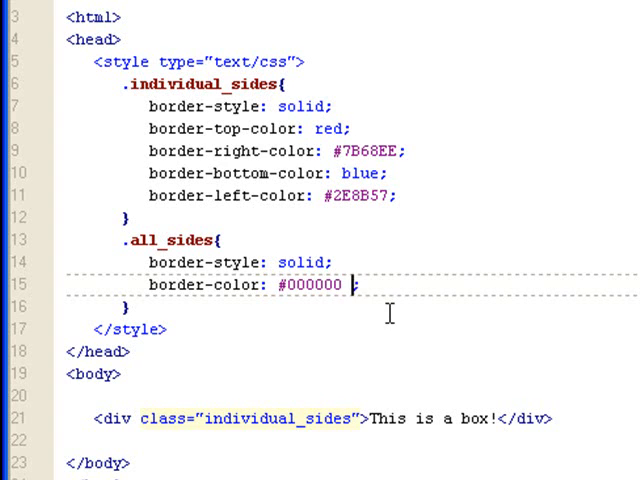
mouse_move(453, 326)
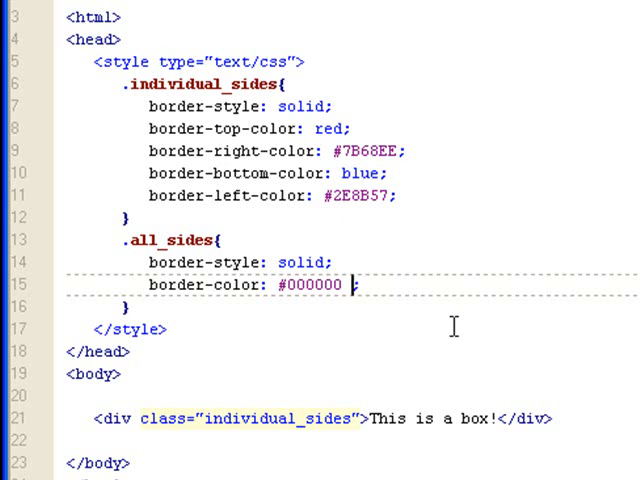
type("red")
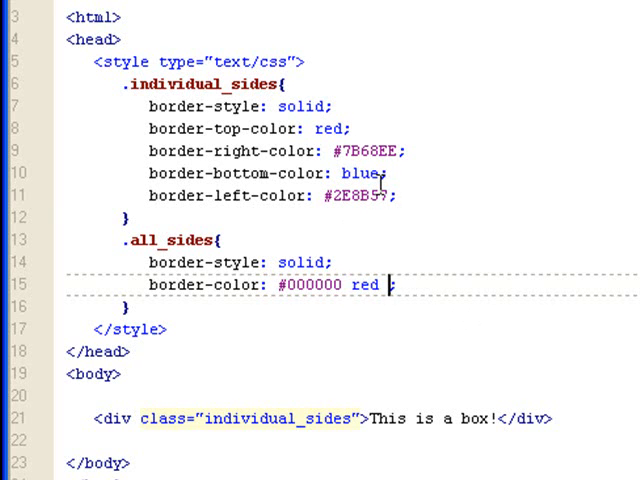
double_click(357, 195)
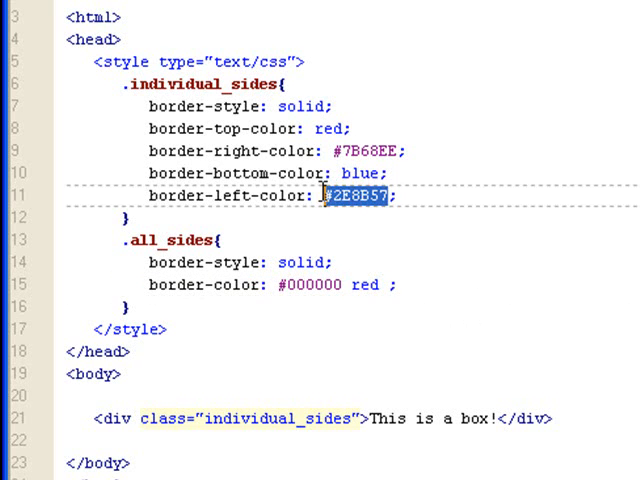
mouse_move(352, 205)
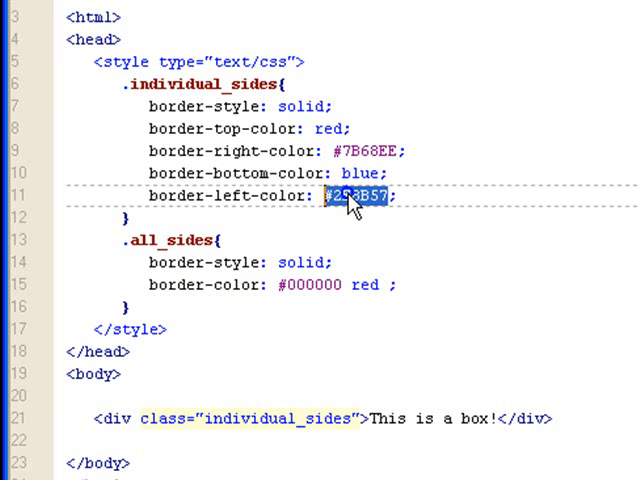
mouse_move(393, 305)
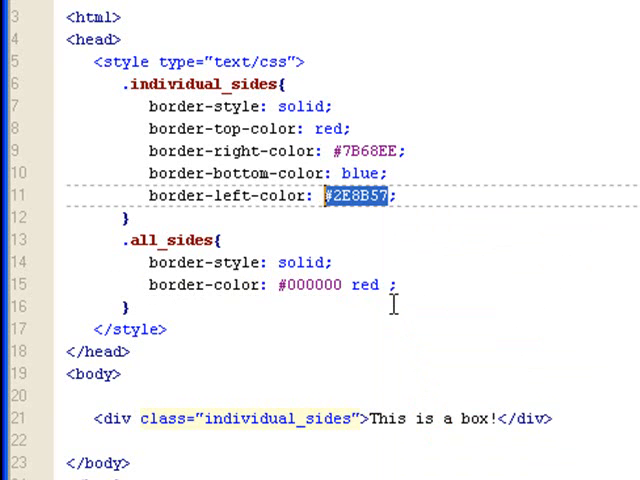
right_click(393, 298)
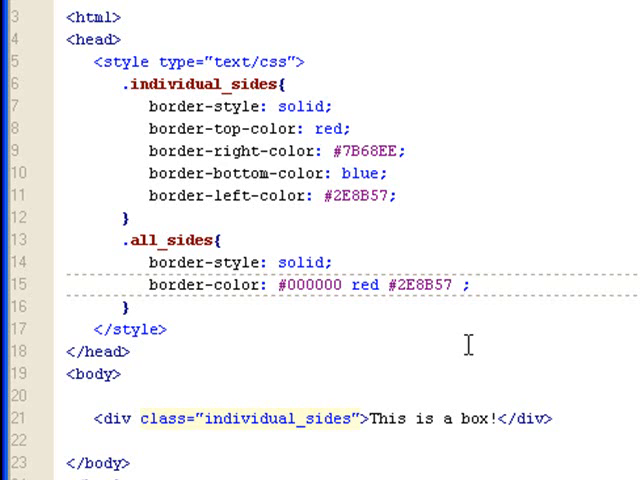
type("blue")
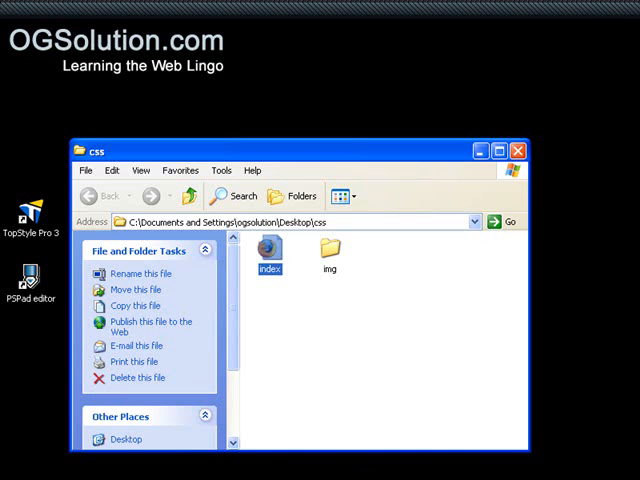
Preview the black, red and green box border in Firefox, then reopen index.html for editing
double_click(267, 248)
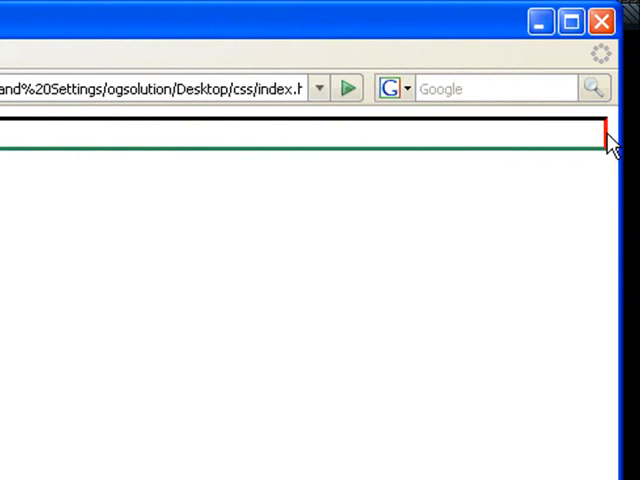
mouse_move(553, 163)
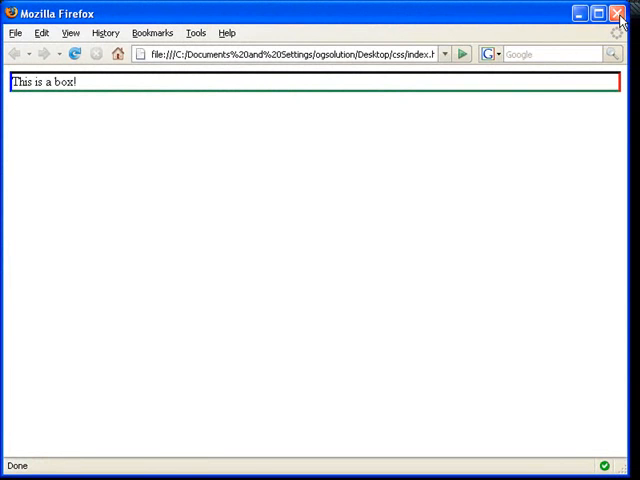
left_click(616, 13)
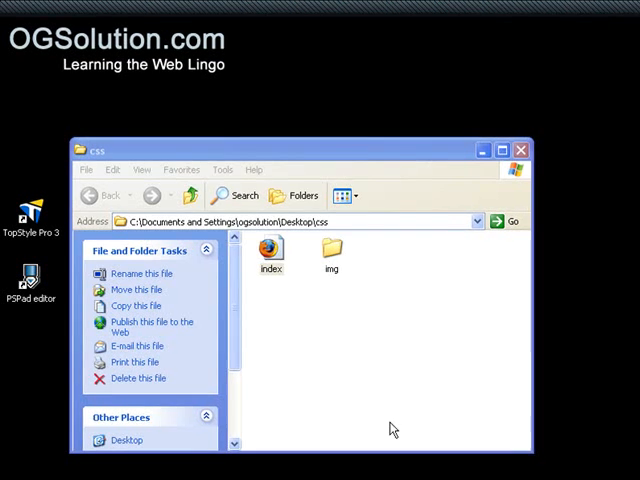
double_click(270, 250)
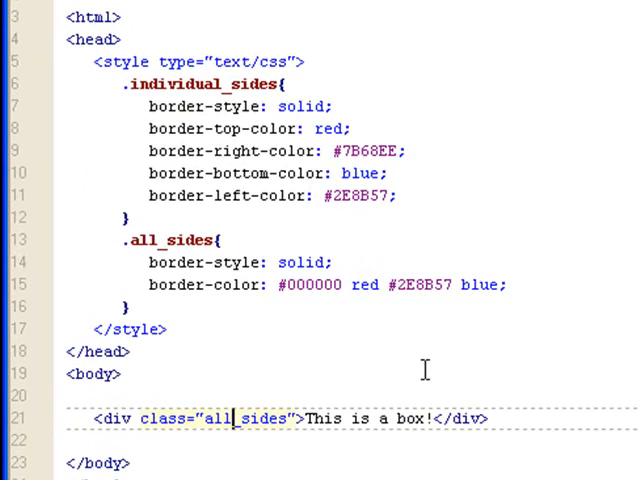